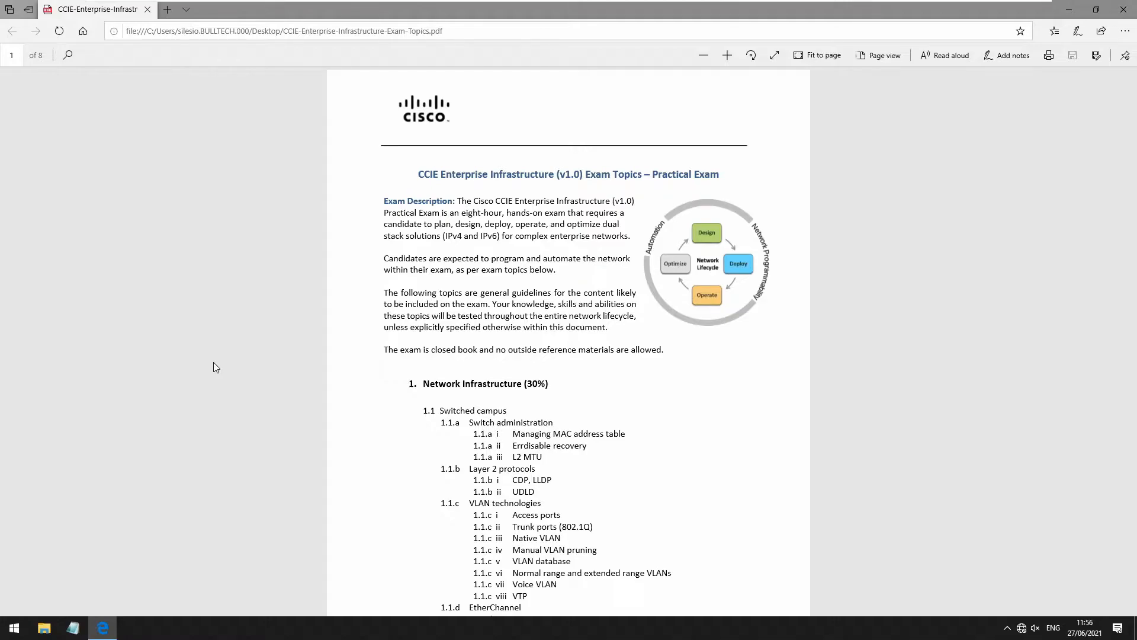
Scroll down past the exam description to the Network Infrastructure (30%) topic list on page 1
scroll(down, 3)
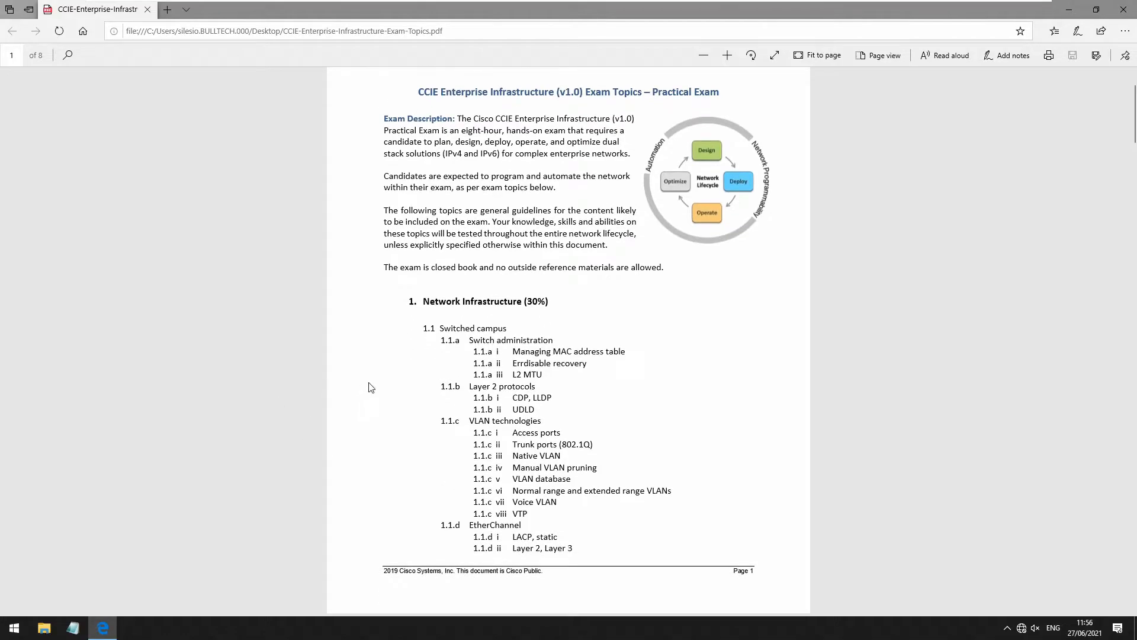
scroll(down, 3)
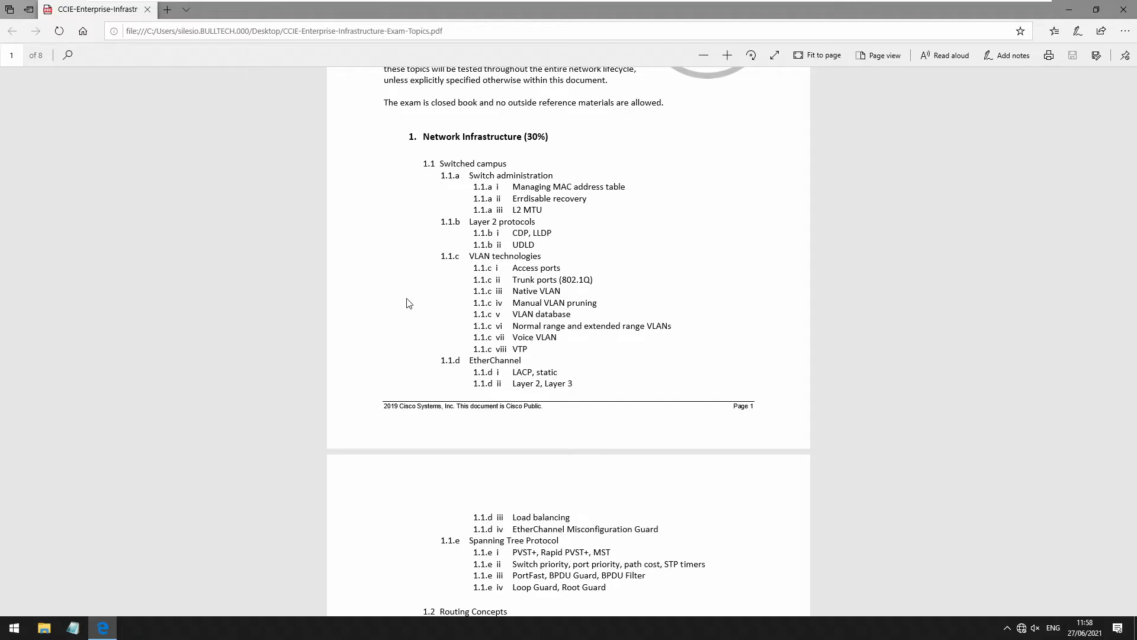
mouse_move(391, 299)
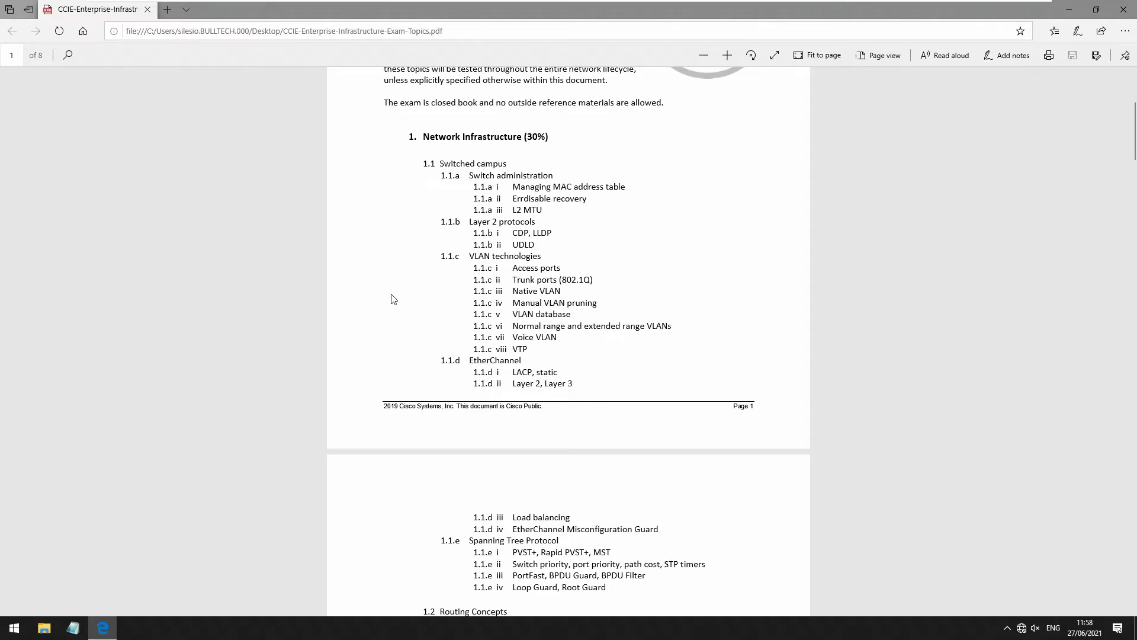
Scroll down to section 5, Infrastructure Automation and Programmability (15%), on page 8
scroll(down, 3)
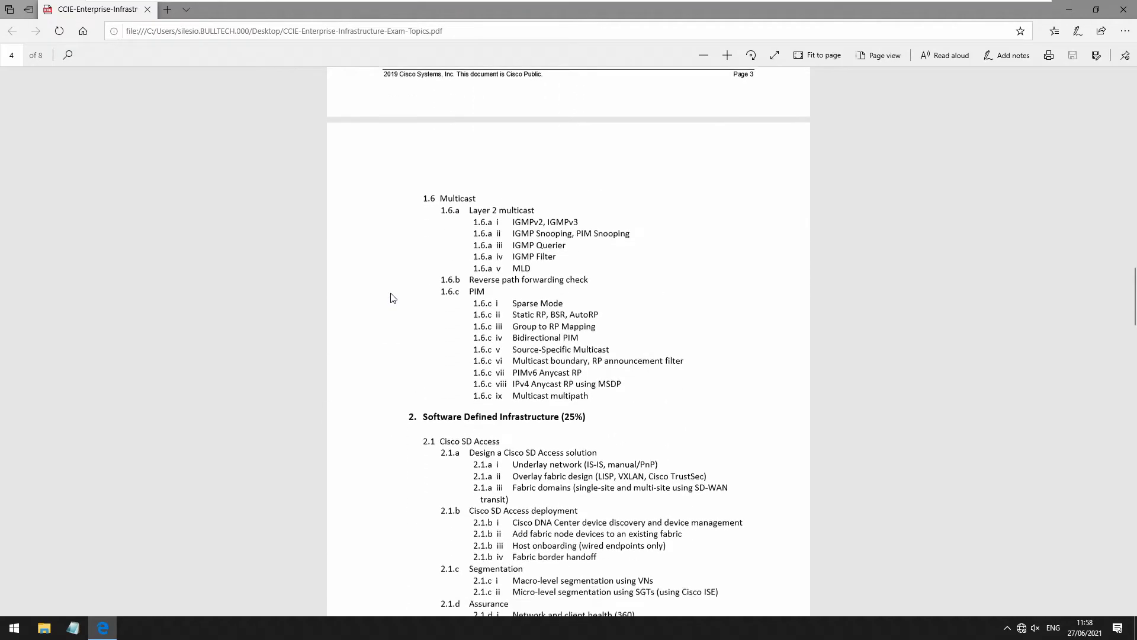
scroll(down, 3)
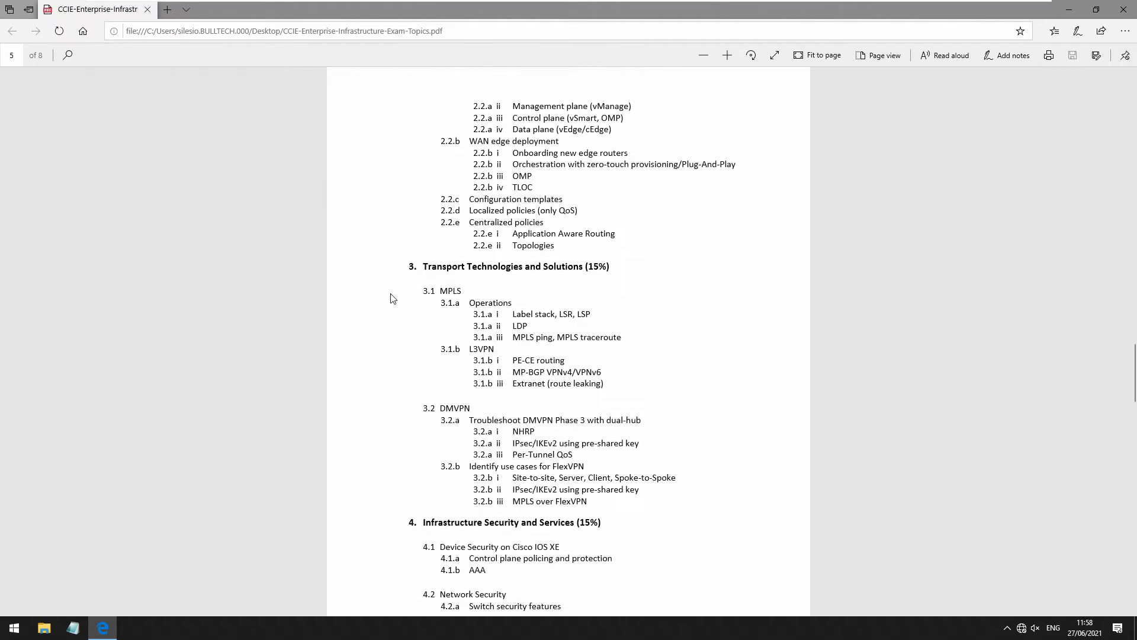
scroll(down, 3)
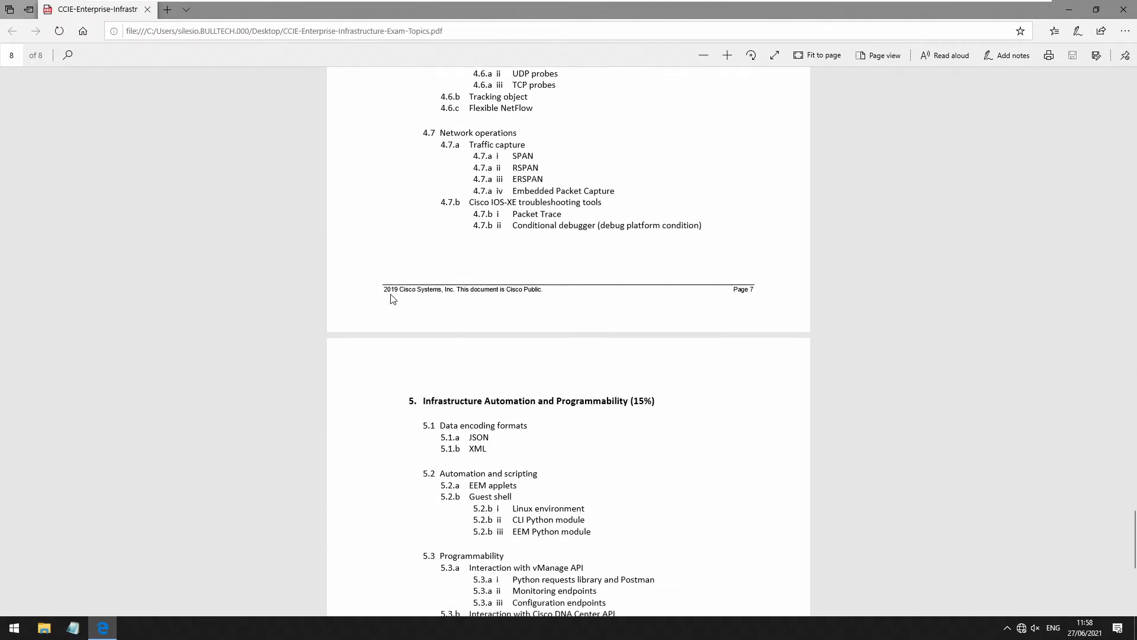
scroll(down, 3)
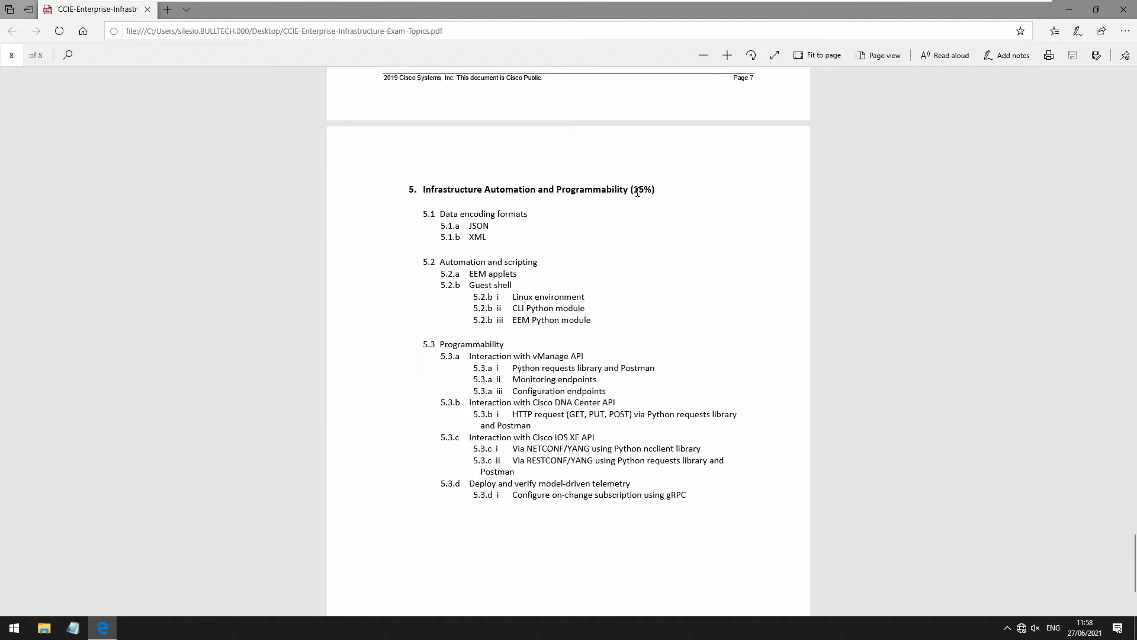
double_click(642, 189)
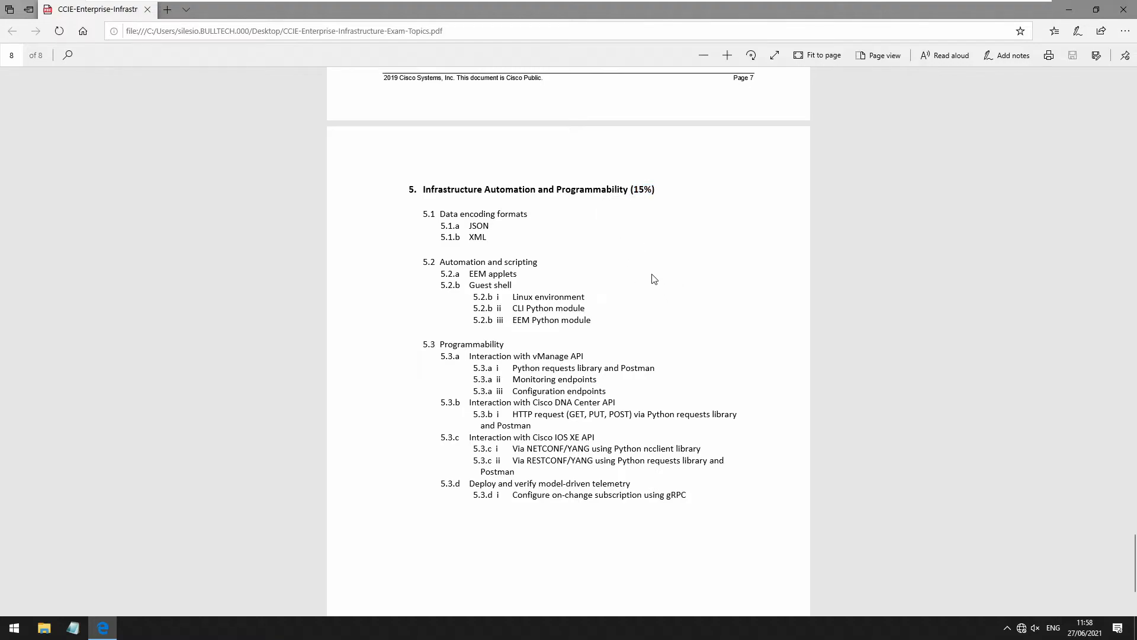
mouse_move(680, 313)
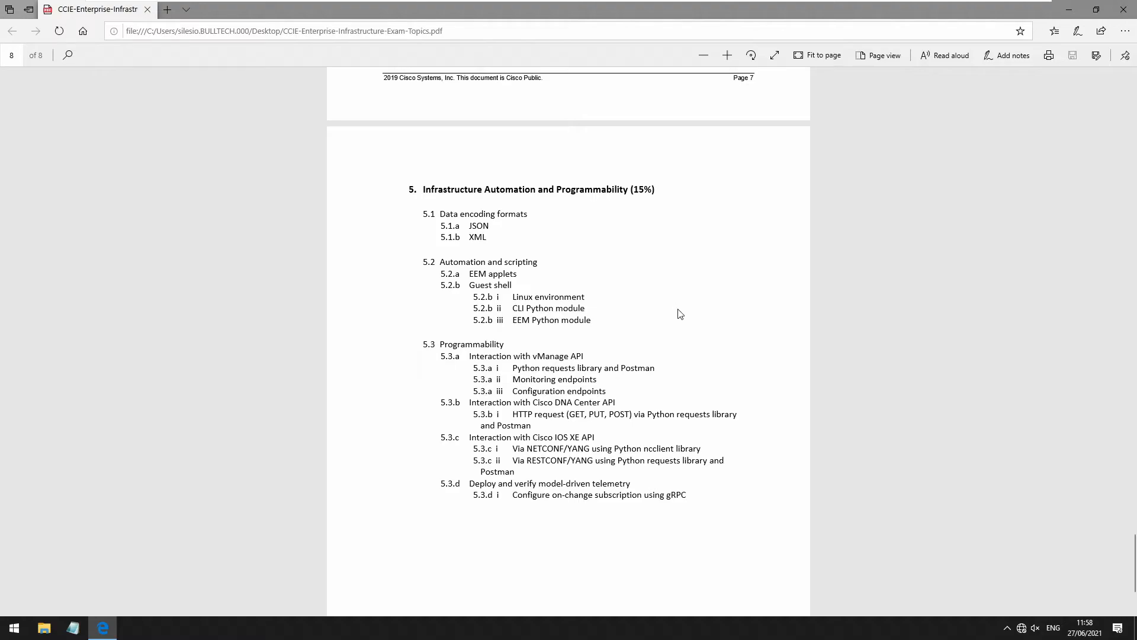
mouse_move(616, 229)
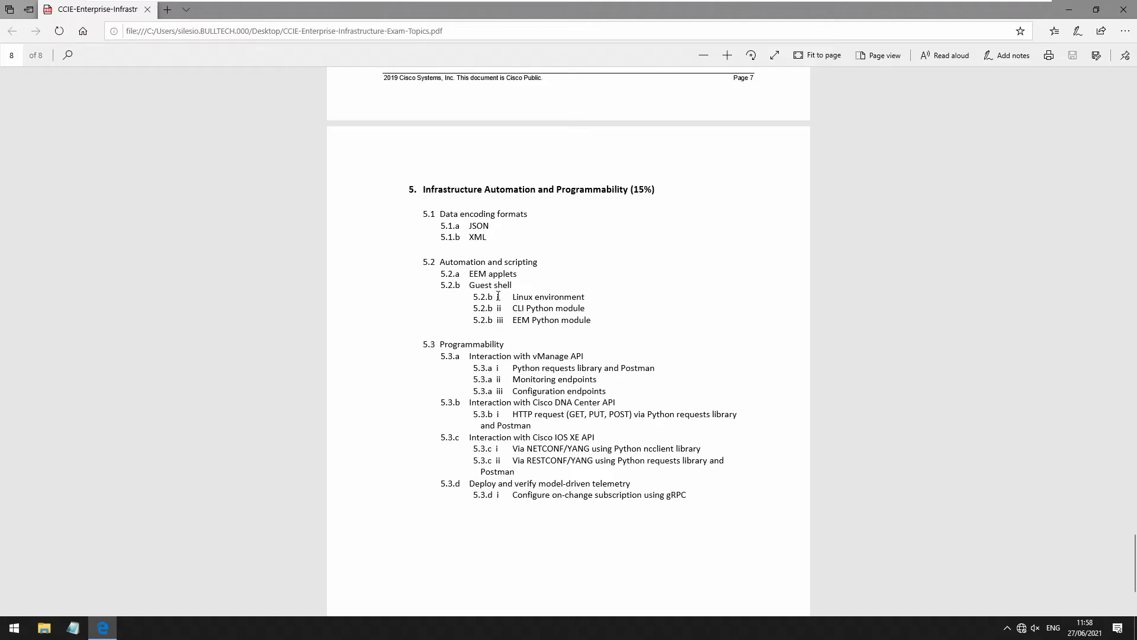
mouse_move(508, 344)
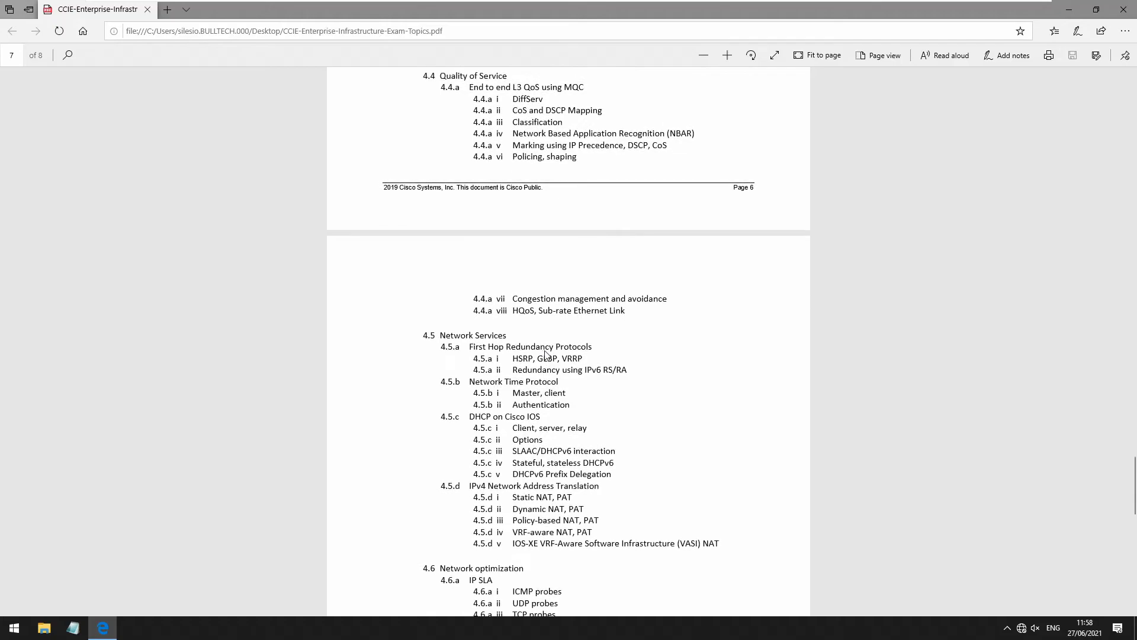
Scroll back up to page 2 showing sections 1.2 Routing Concepts and 1.3 EIGRP
scroll(up, 3)
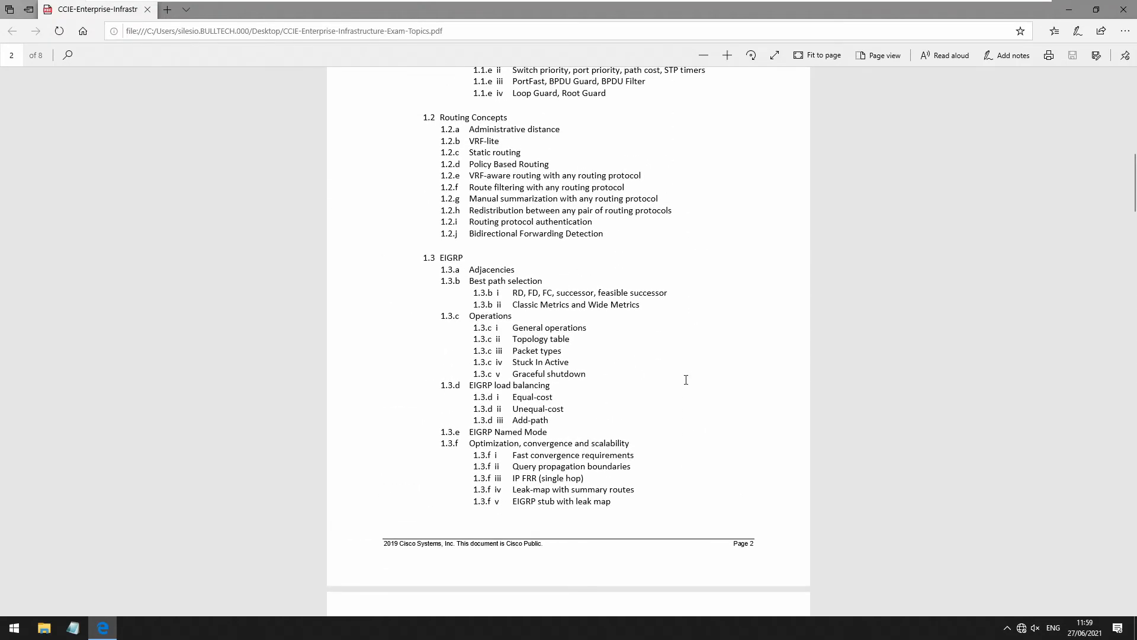
mouse_move(682, 363)
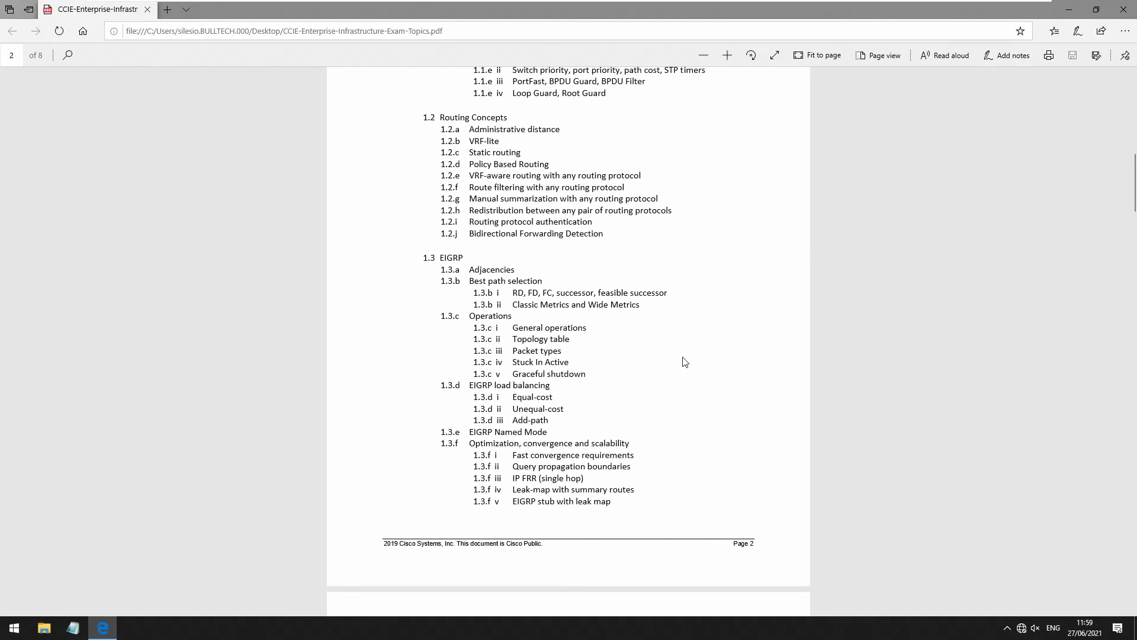